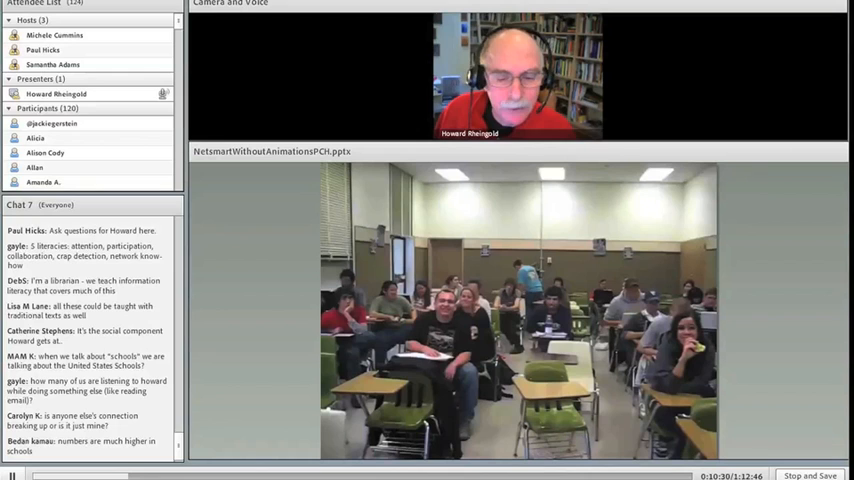
- Advance the shared presentation to the 'Mindfulness = Metacognition' slide
{"action": "scroll", "scroll_direction": "down", "scroll_amount": 3}
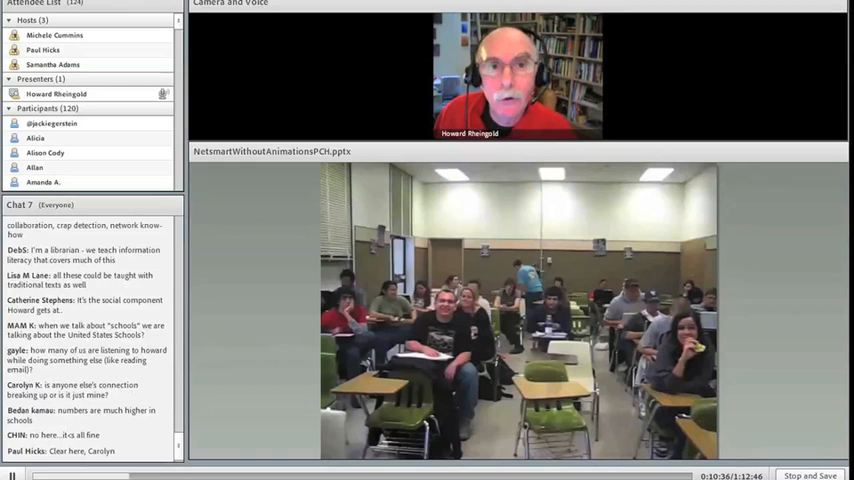
{"action": "scroll", "scroll_direction": "down", "scroll_amount": 3}
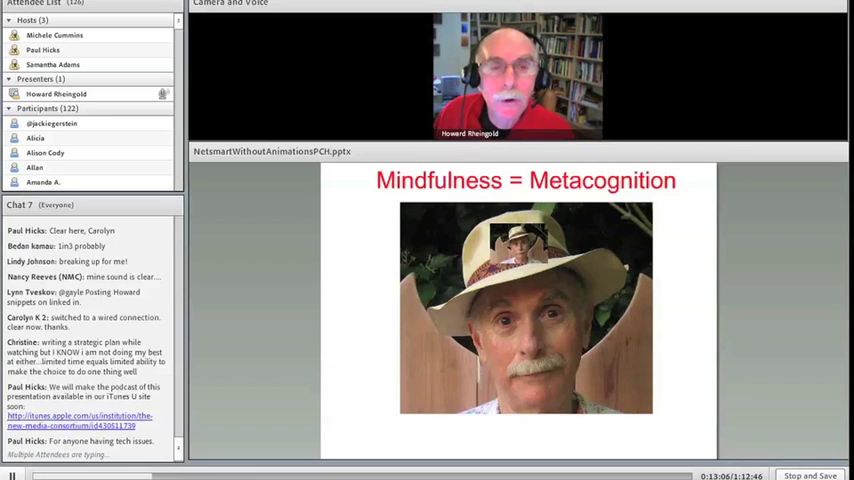
{"action": "scroll", "scroll_direction": "down", "scroll_amount": 3}
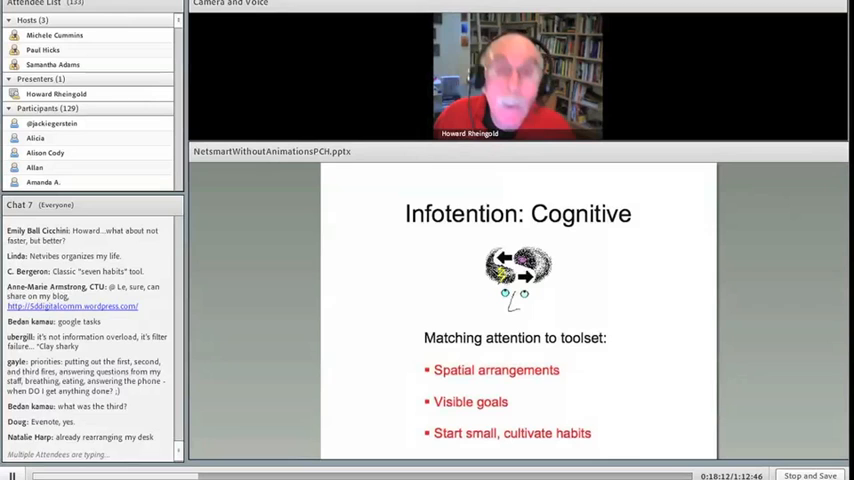
{"action": "scroll", "scroll_direction": "down", "scroll_amount": 3}
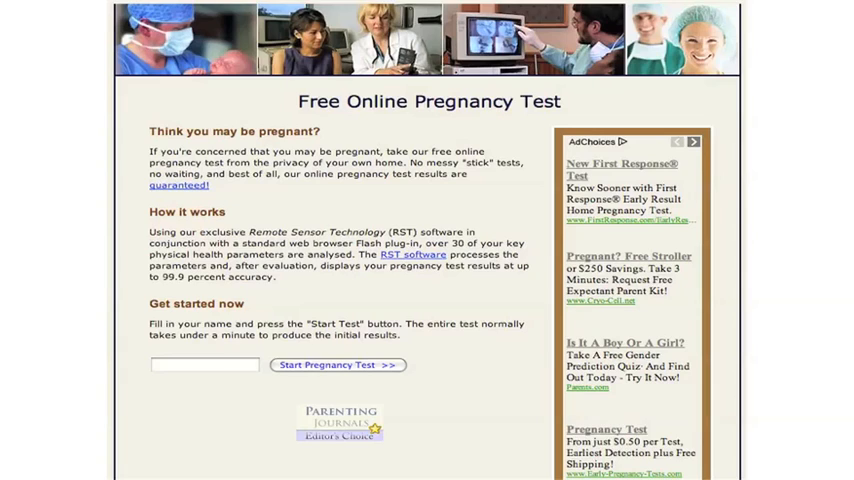
- Navigate the shared browser to the Free Online Pregnancy Test page
{"action": "left_click", "coordinate": [338, 364]}
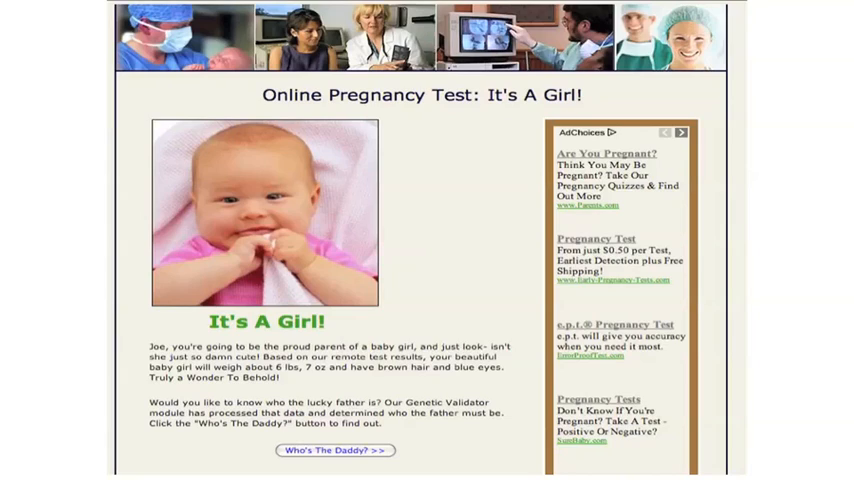
- Start the pregnancy test so the 'It's A Girl!' results page loads
{"action": "left_click", "coordinate": [336, 450]}
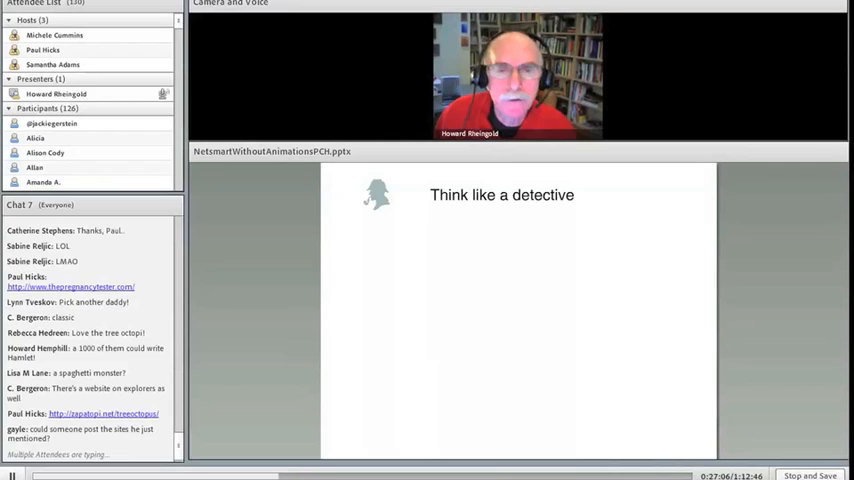
- Advance the shared PowerPoint to the 'Think like a detective' slide
{"action": "key", "text": "Right"}
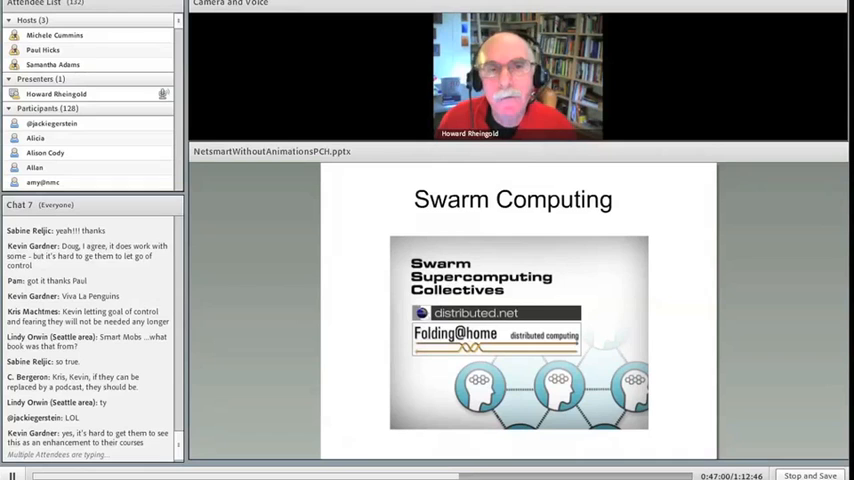
- Advance to the slide beginning 'organisms cooperate as much as they compete'
{"action": "scroll", "scroll_direction": "down", "scroll_amount": 3}
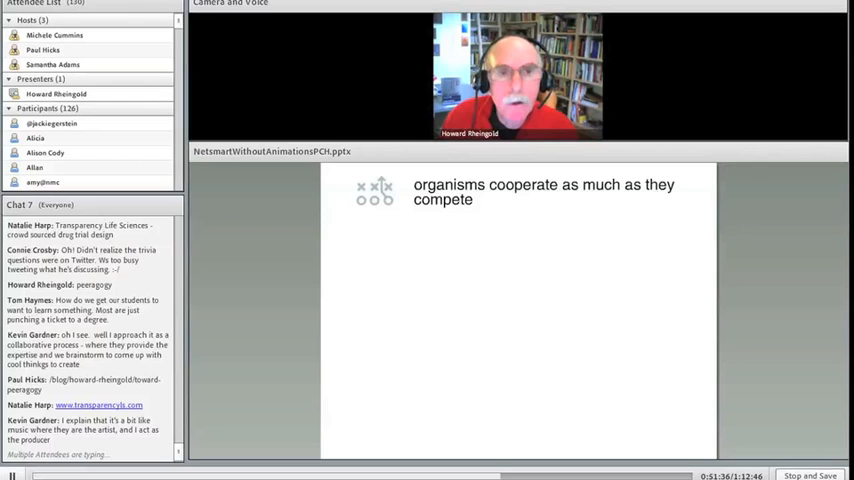
- Reveal the bullets on engagement curve, varied participation, and enabling self-election
{"action": "scroll", "scroll_direction": "down", "scroll_amount": 3}
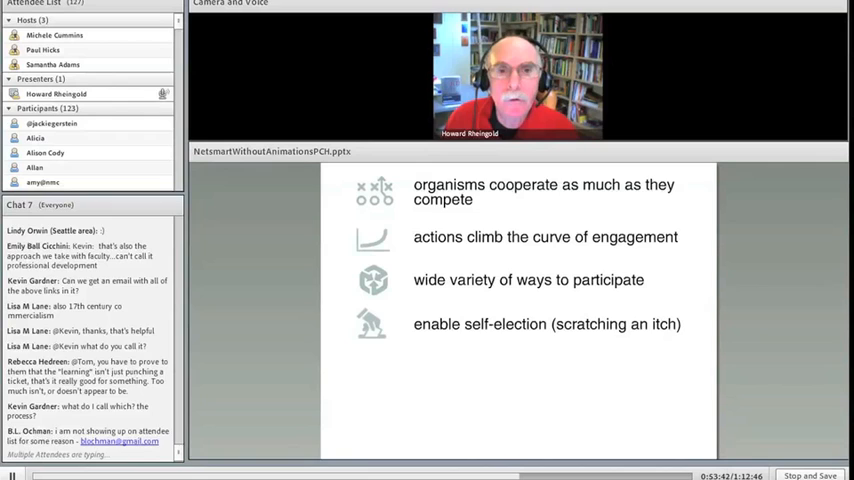
{"action": "scroll", "scroll_direction": "down", "scroll_amount": 3}
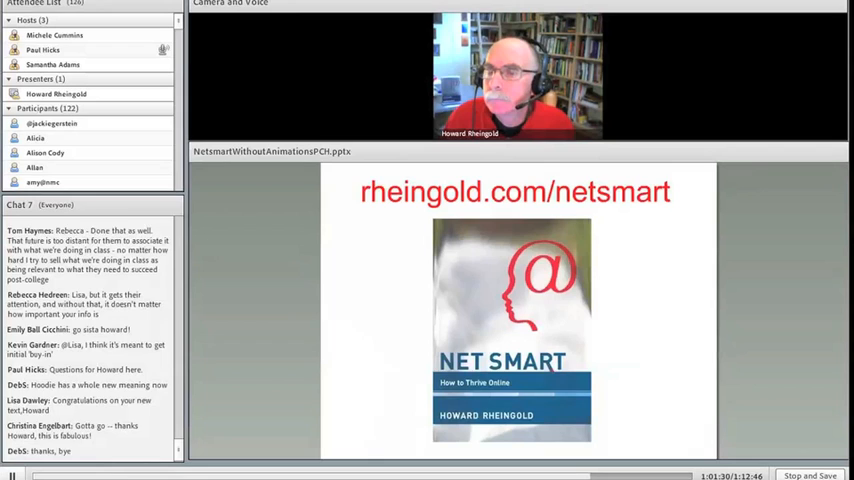
{"action": "scroll", "scroll_direction": "down", "scroll_amount": 3}
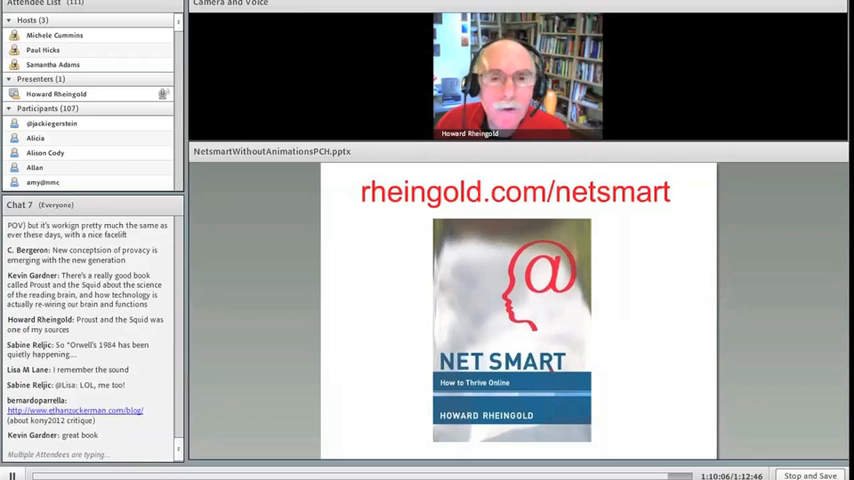
{"action": "scroll", "scroll_direction": "down", "scroll_amount": 3}
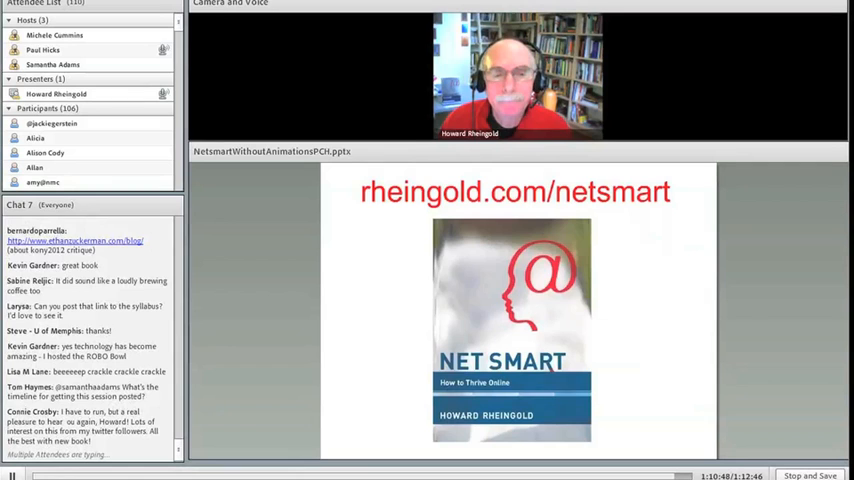
{"action": "scroll", "scroll_direction": "down", "scroll_amount": 3}
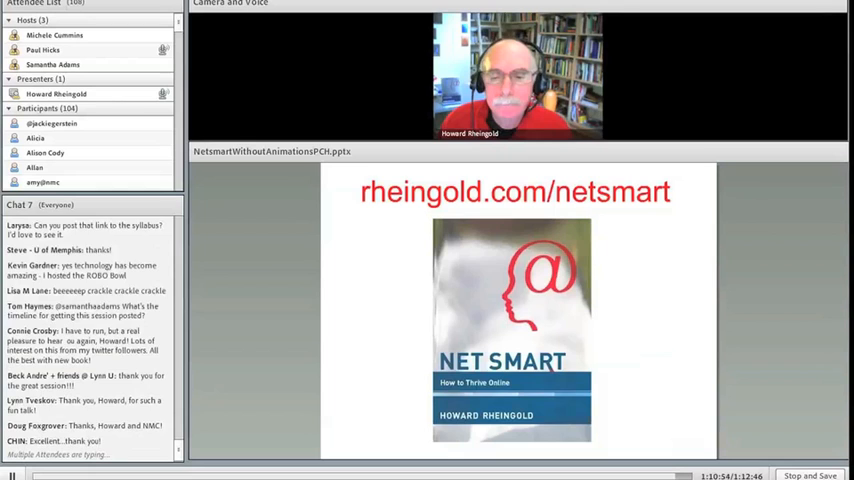